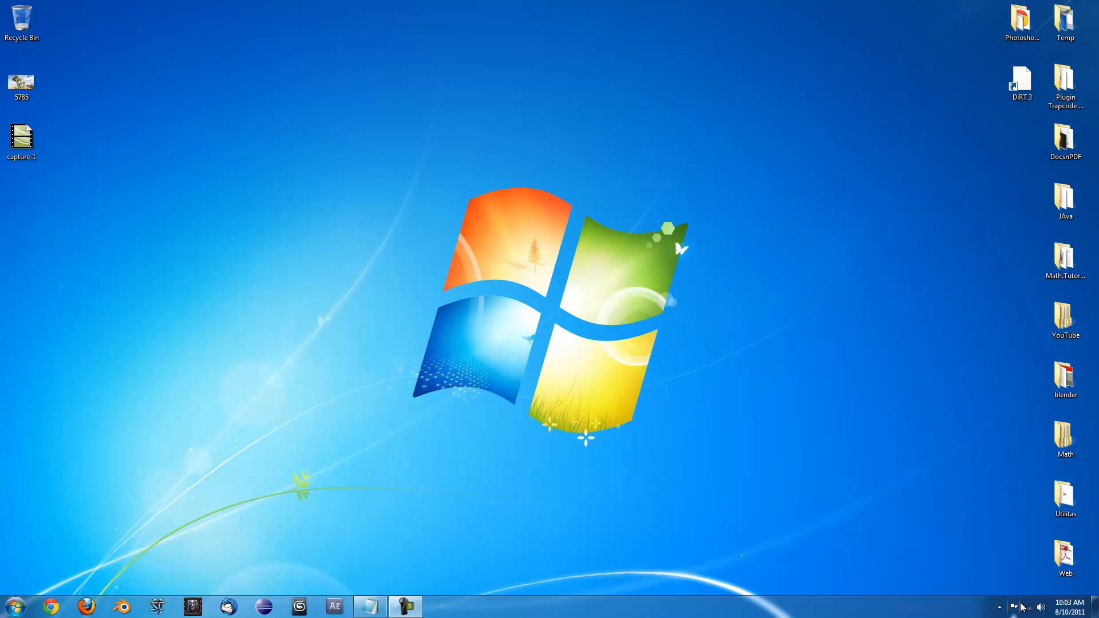
- Open the Network and Sharing Center from the system tray network icon
left_click(1026, 607)
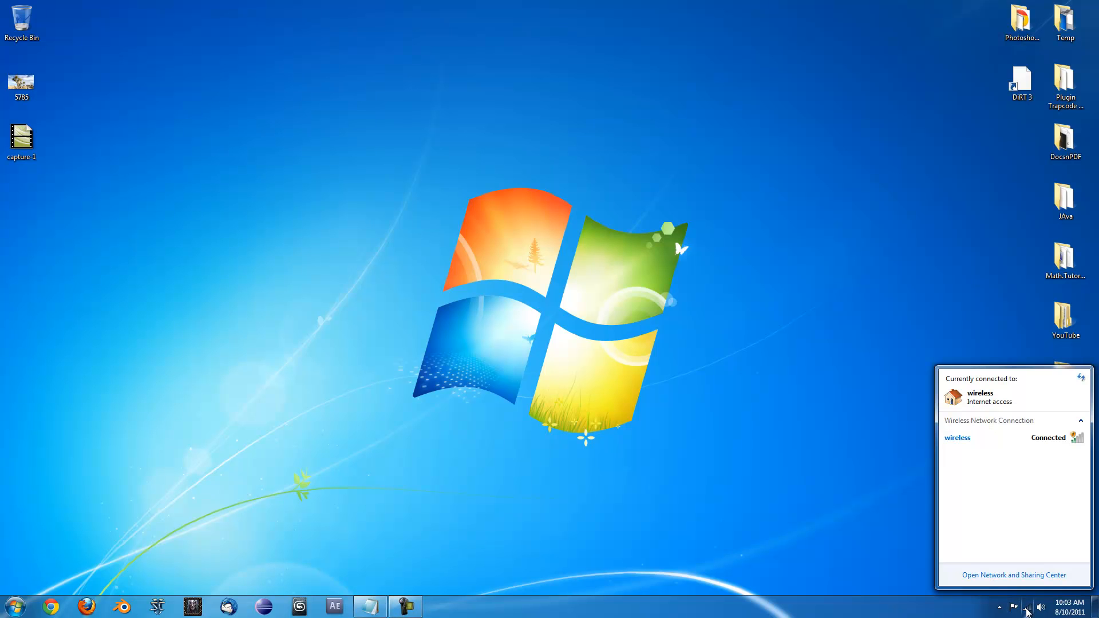
mouse_move(1013, 574)
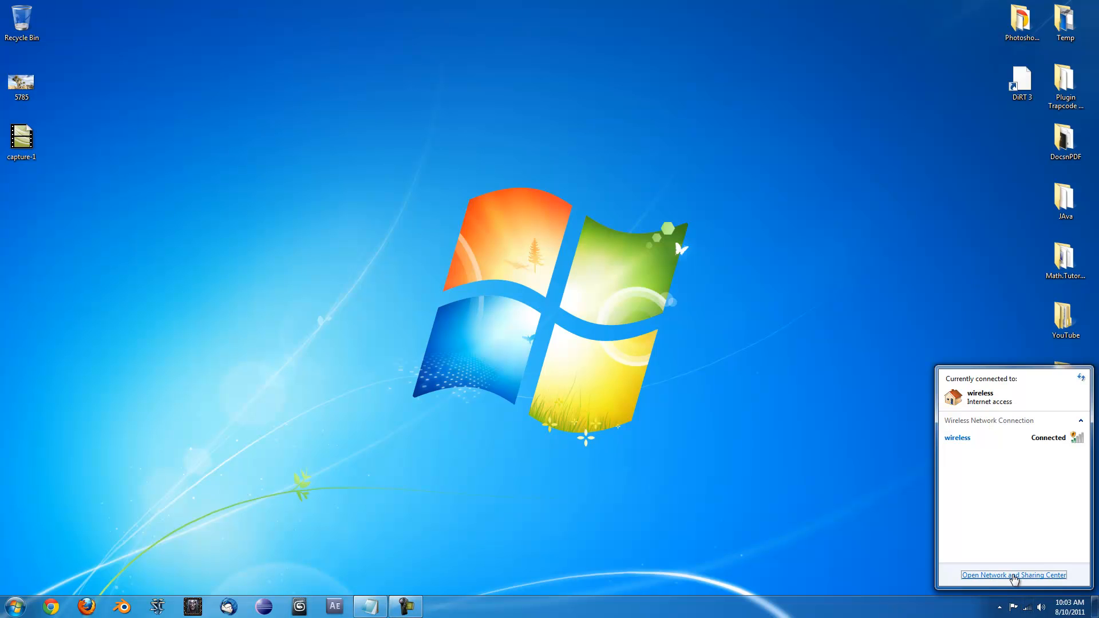
left_click(1013, 575)
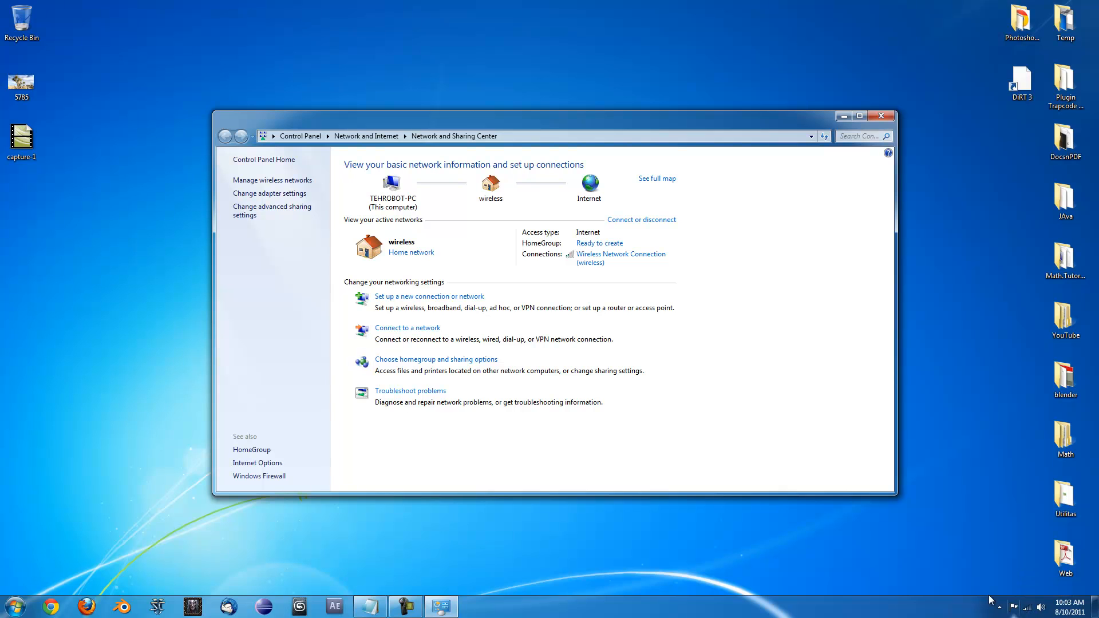
mouse_move(1011, 608)
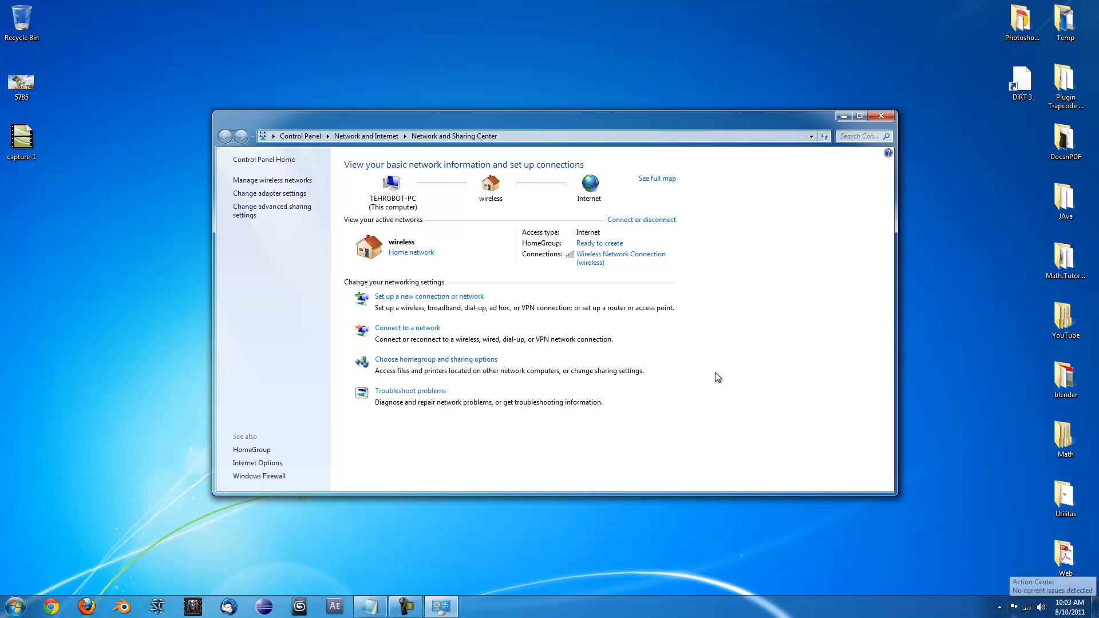
mouse_move(269, 193)
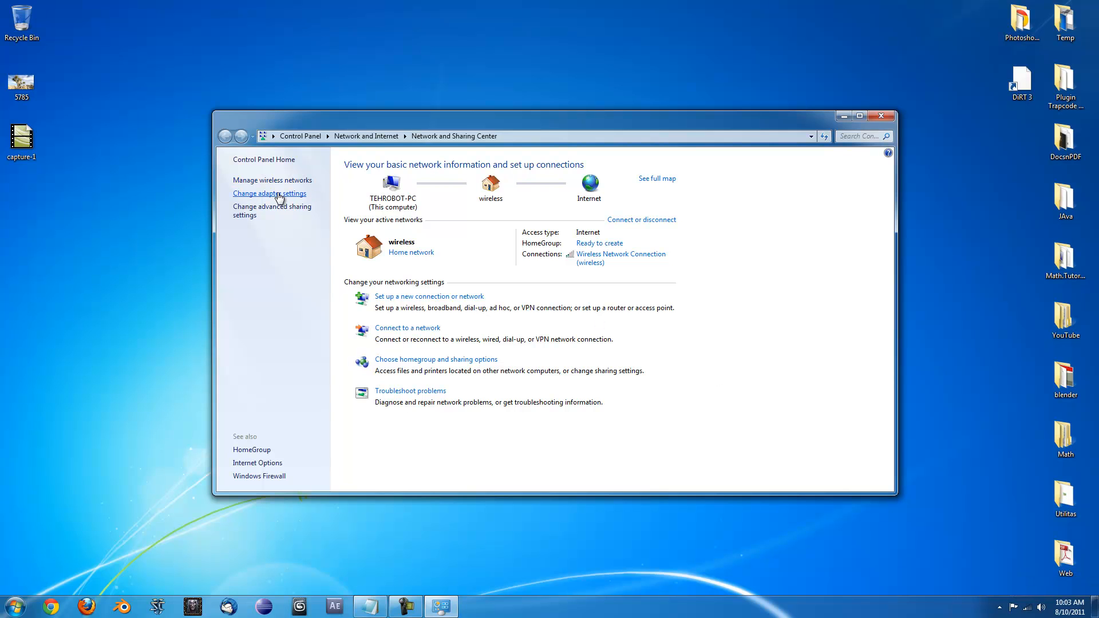
- Show the adapter list and select both Local Area Connection and Wireless Network Connection
left_click(269, 193)
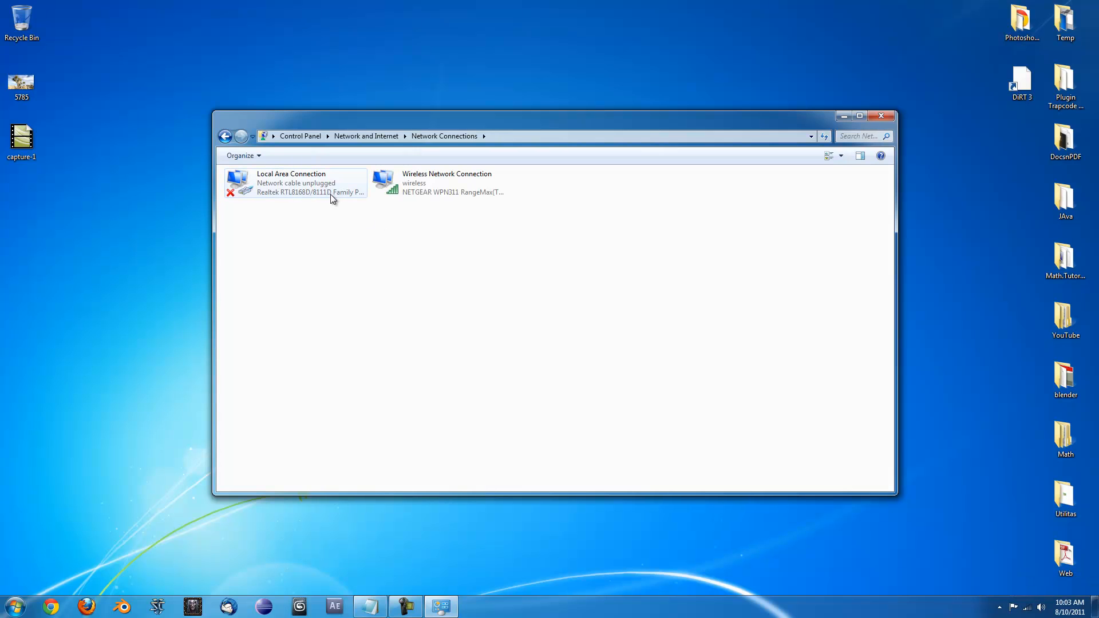
mouse_move(324, 189)
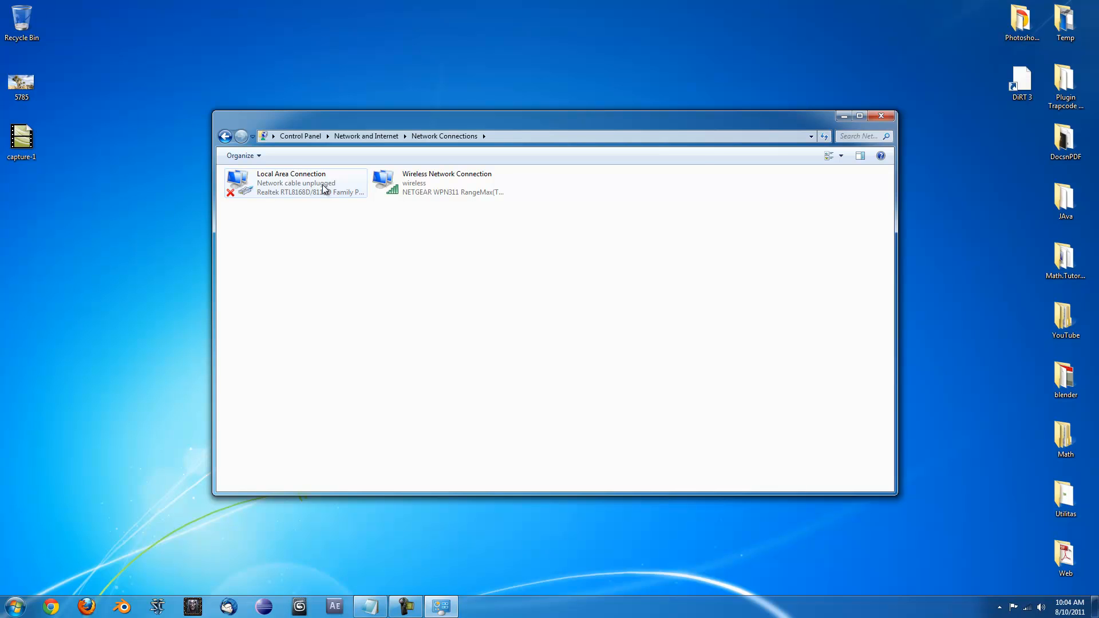
left_click(439, 183)
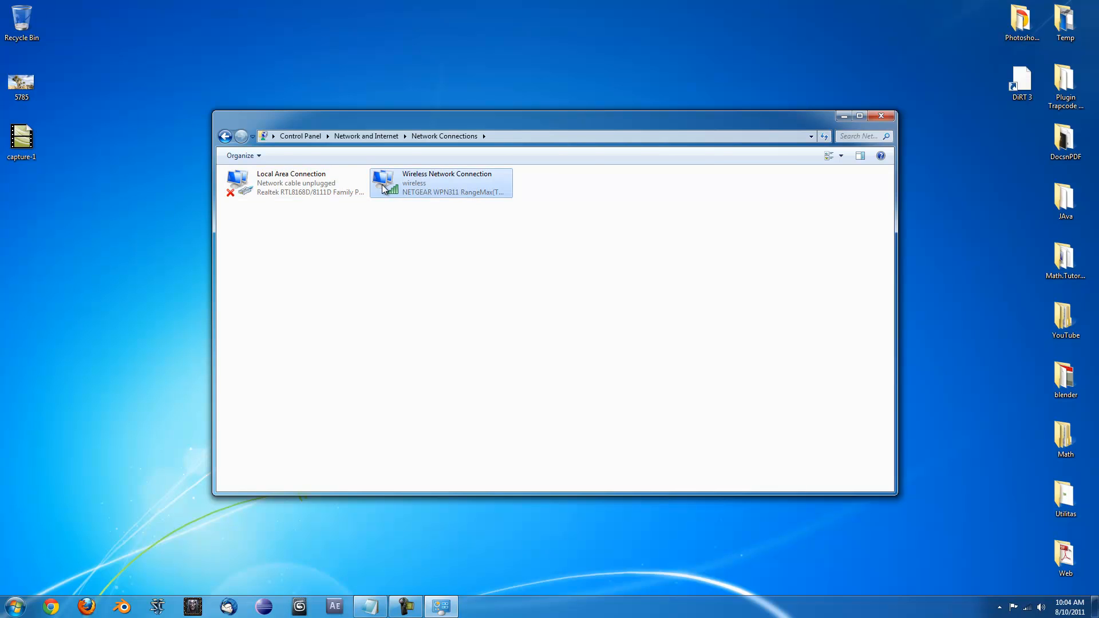
left_click(440, 183)
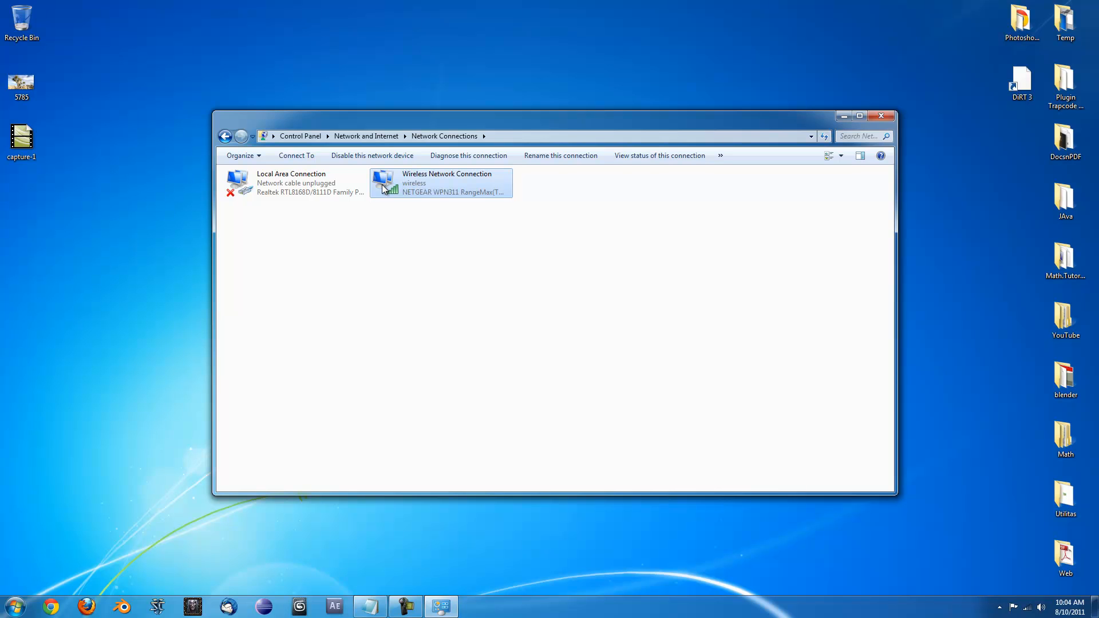
left_click(294, 183)
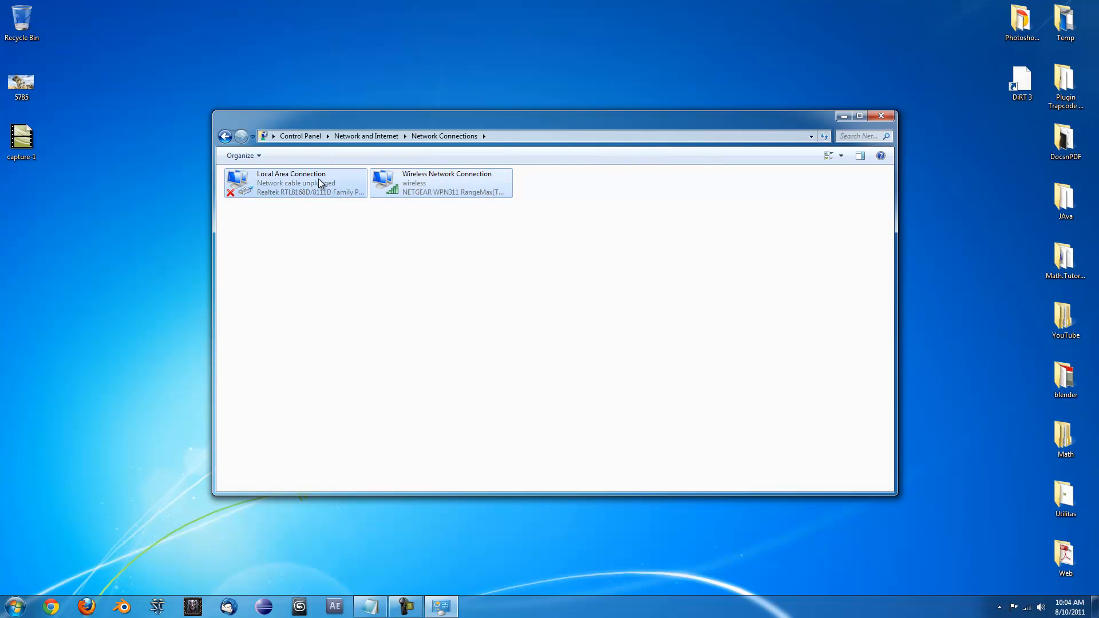
- Bridge the two selected connections via the right-click Bridge Connections command
right_click(295, 184)
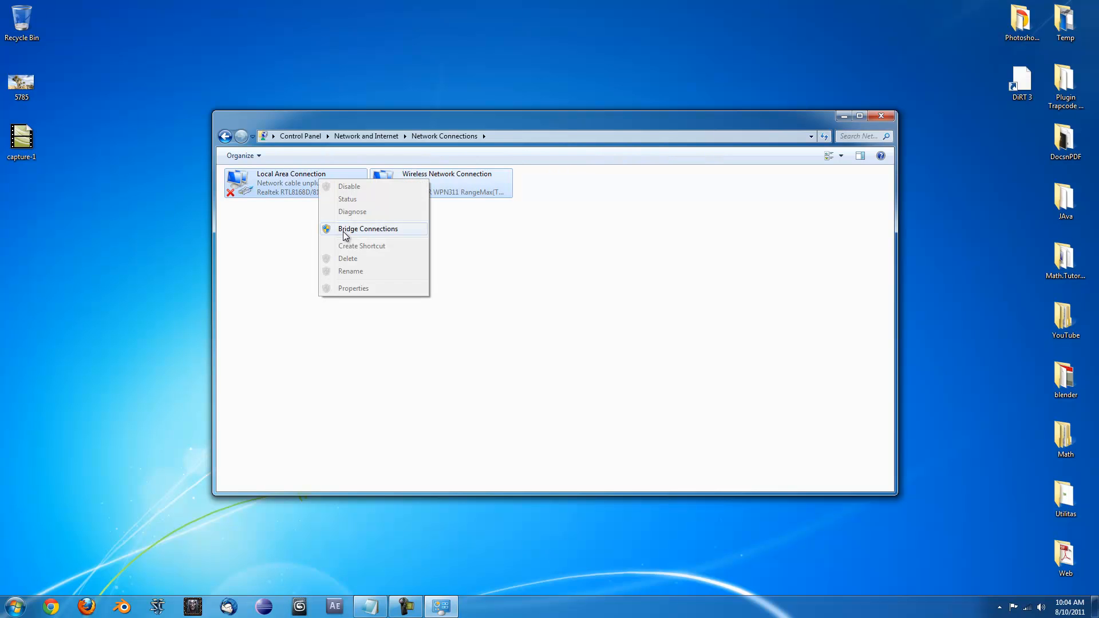
left_click(367, 228)
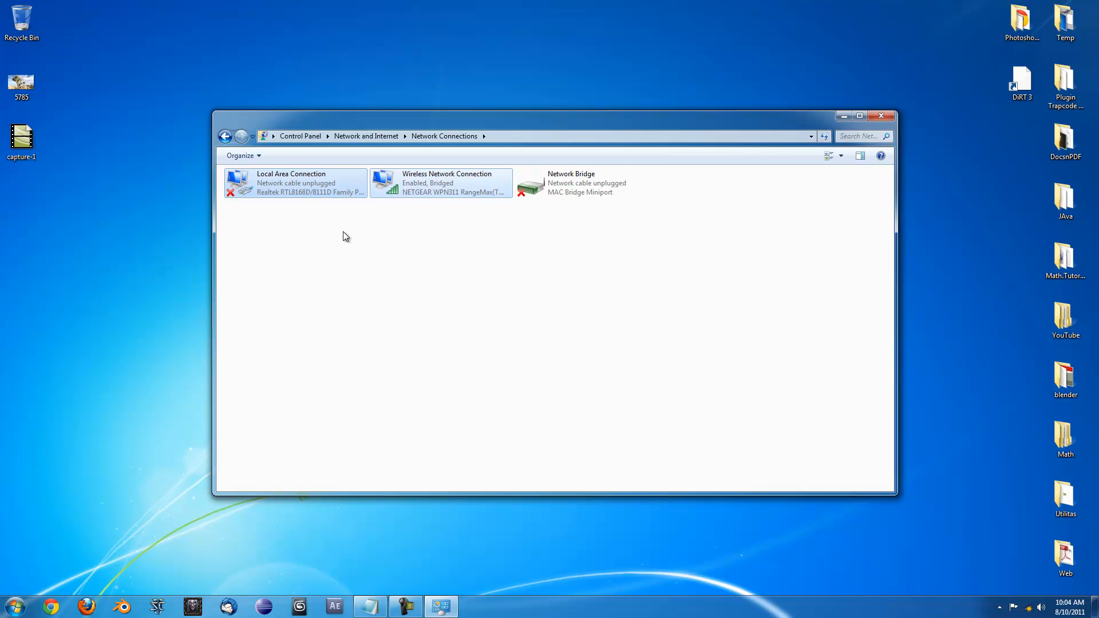
- Check the Network Bridge and Wireless Network Connection status, then switch to Chrome
left_click(586, 183)
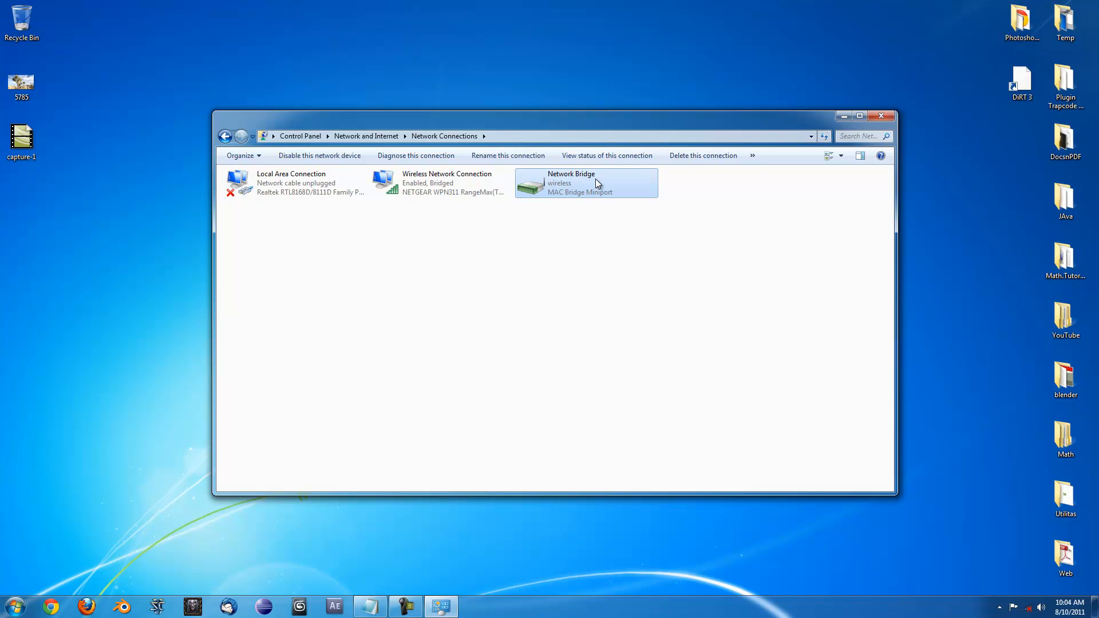
mouse_move(595, 177)
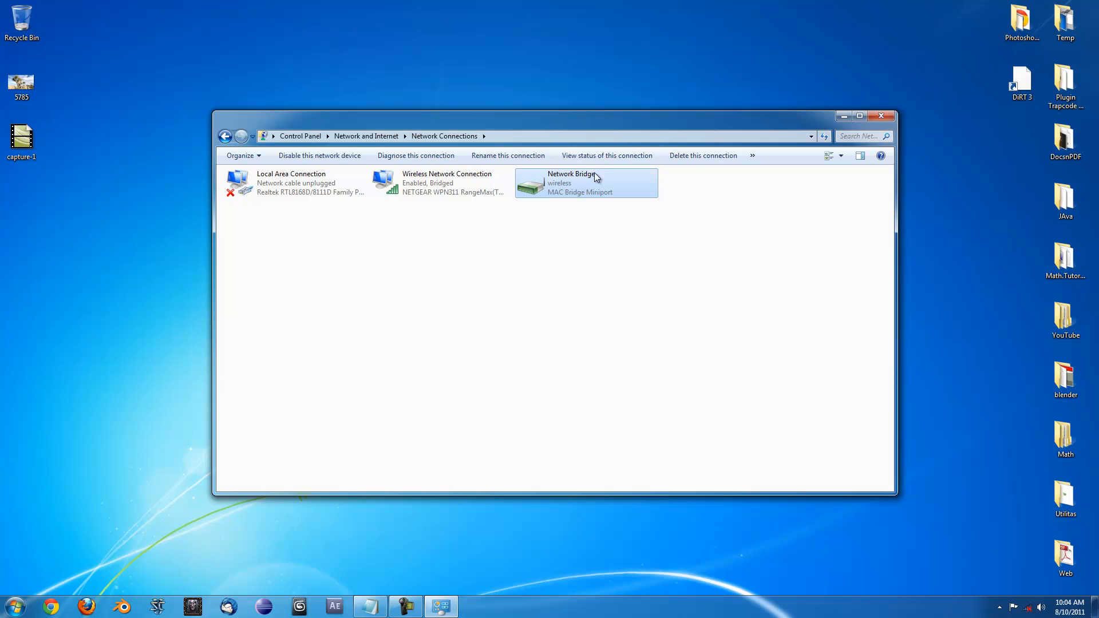
left_click(440, 183)
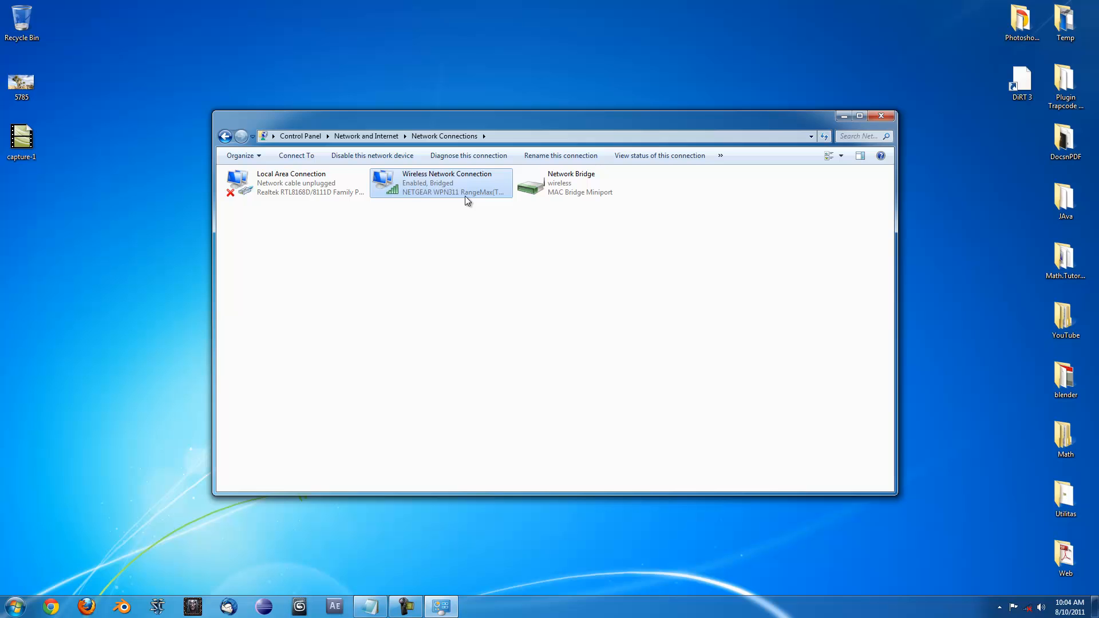
left_click(294, 183)
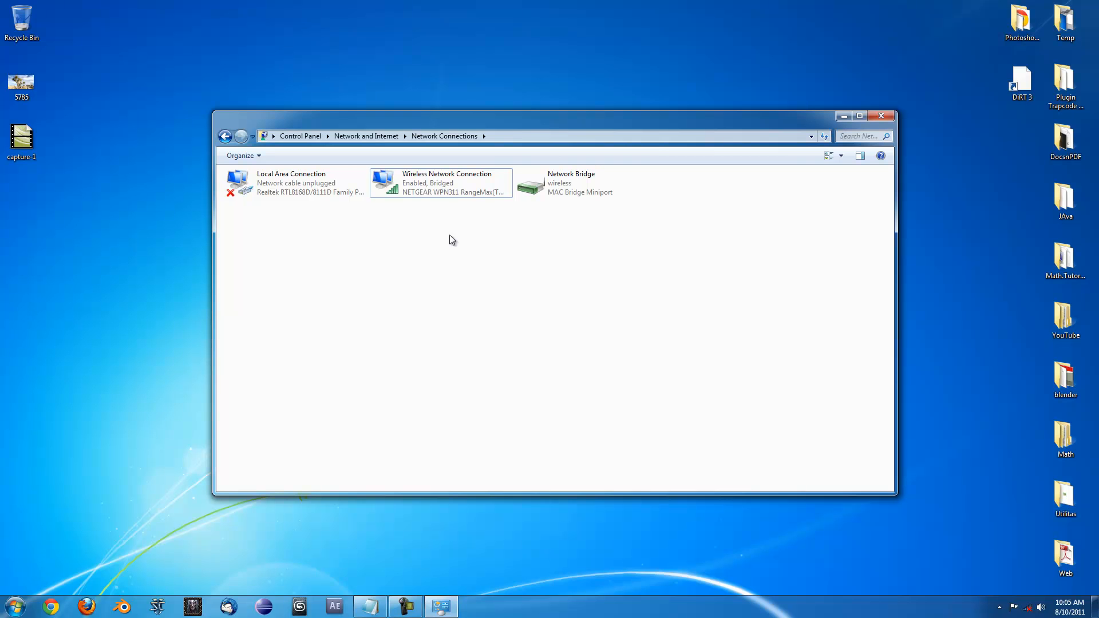
mouse_move(31, 572)
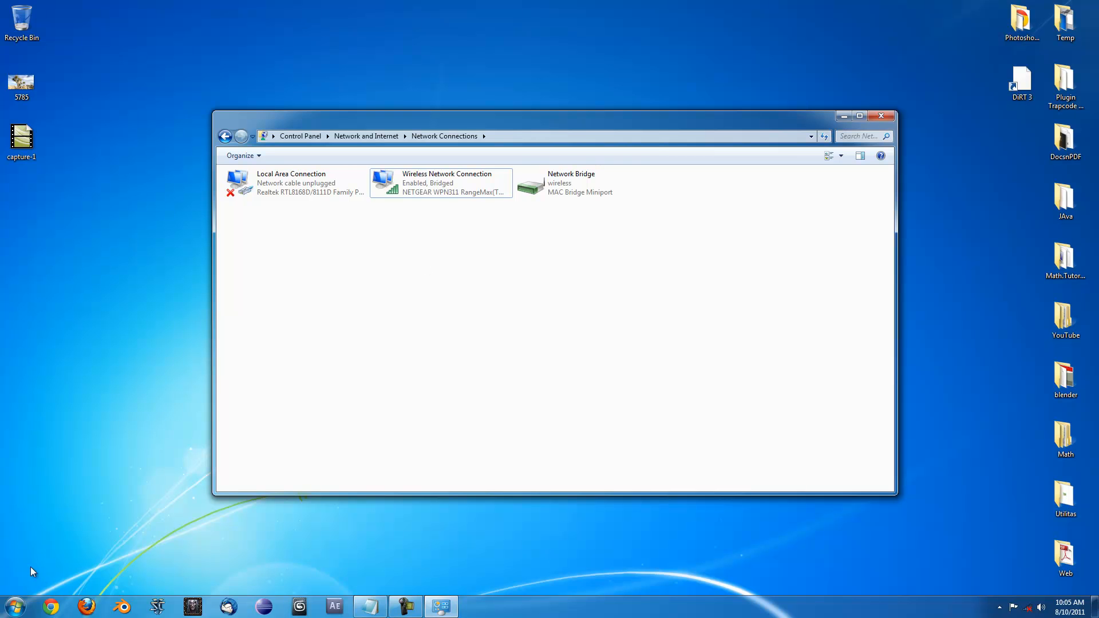
left_click(50, 606)
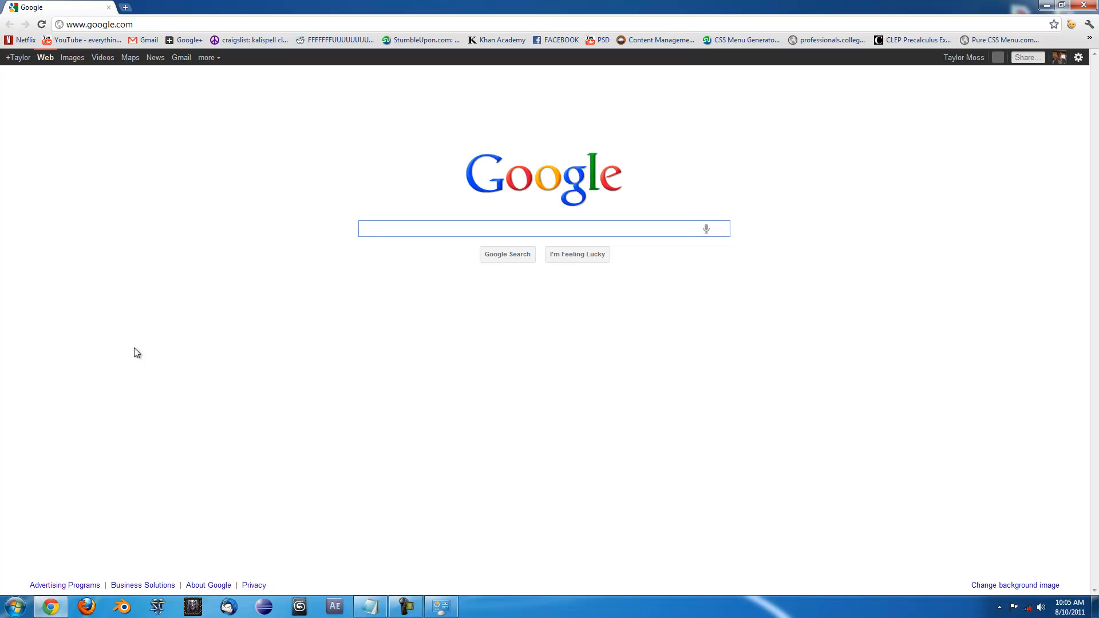